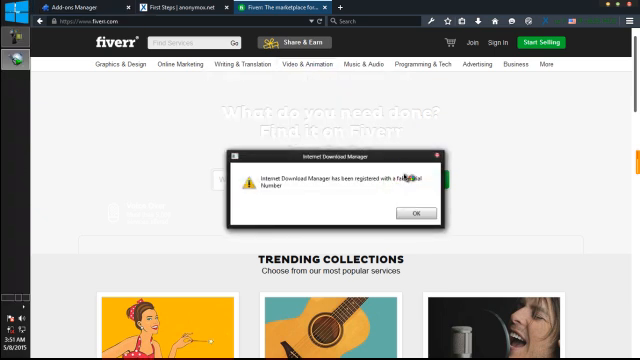
# - Dismiss the Internet Download Manager notice covering the Fiverr home page
pyautogui.click(412, 212)
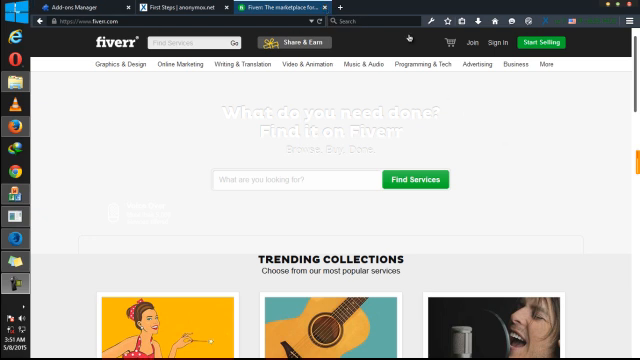
# - Check in the Firefox add-ons manager that anonymoX 2.4.7 is enabled
pyautogui.click(632, 18)
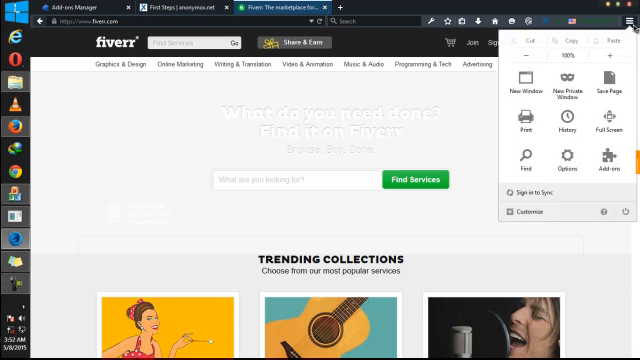
pyautogui.moveTo(610, 164)
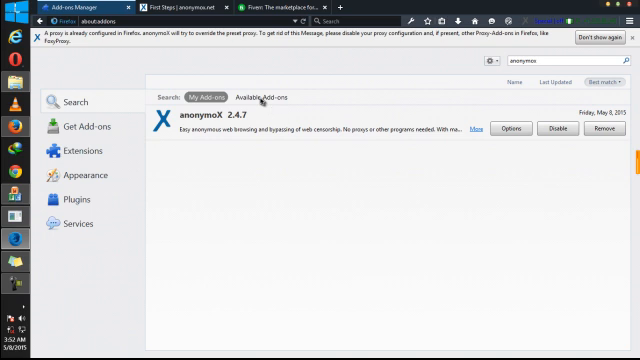
pyautogui.click(260, 96)
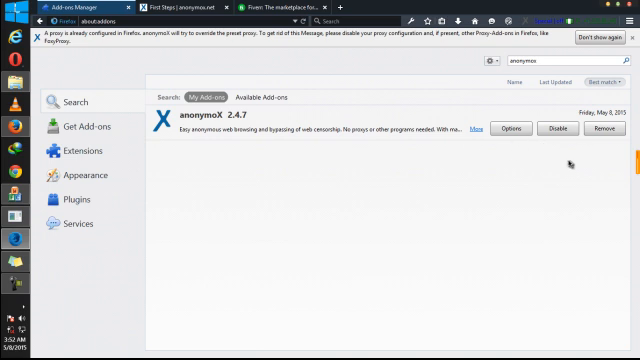
pyautogui.moveTo(532, 156)
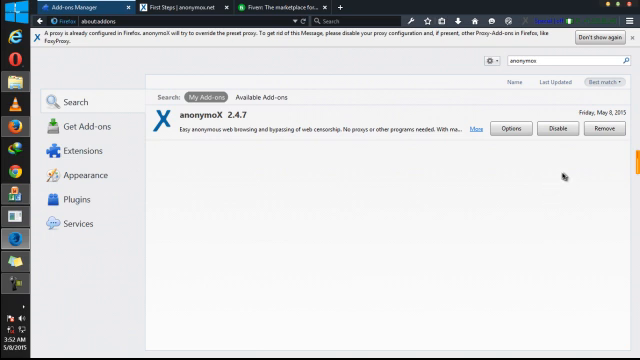
pyautogui.moveTo(252, 96)
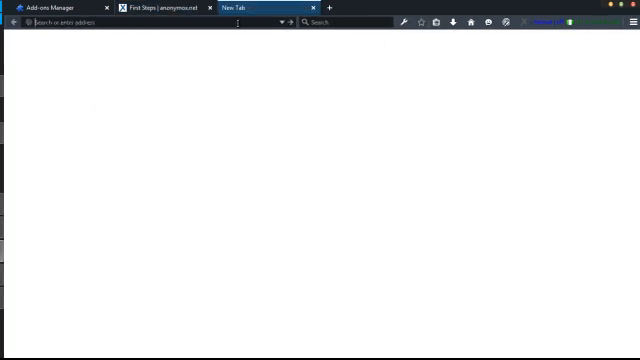
# - Load fiverr.com from the address bar suggestions in the new tab
pyautogui.write('fiverr.com/')
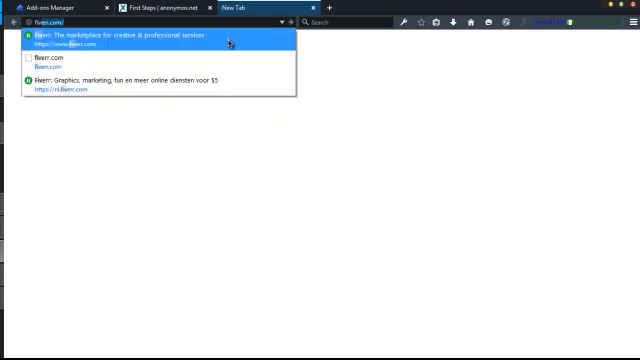
pyautogui.click(120, 36)
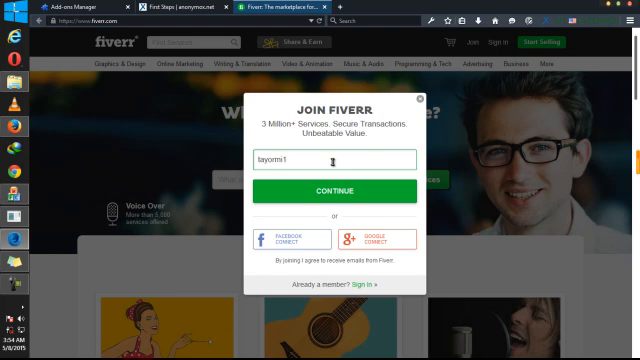
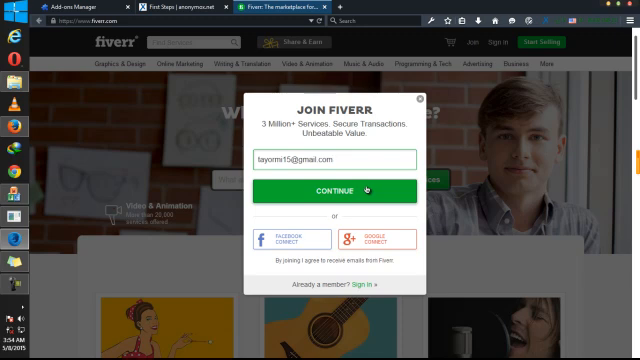
# - Complete the gmail address and continue to the username and password step
pyautogui.click(332, 190)
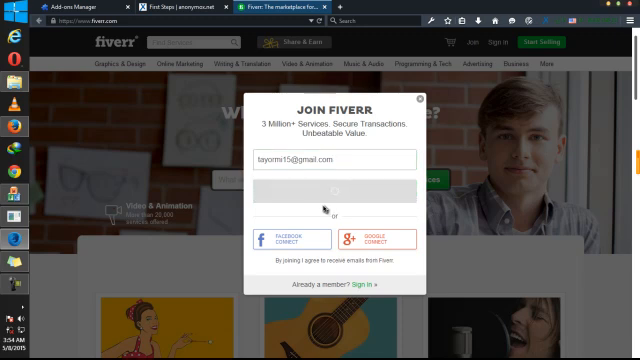
pyautogui.click(340, 188)
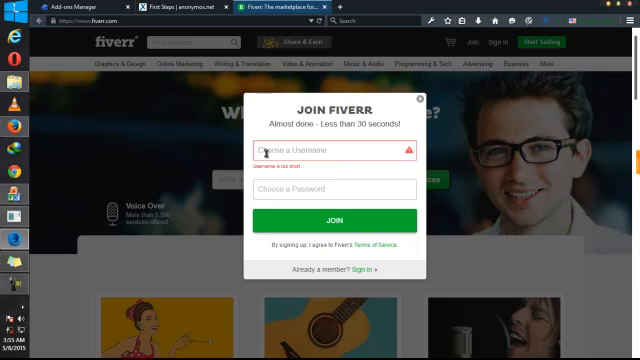
# - Enter videofxguru as the account username in the join form
pyautogui.write('video')
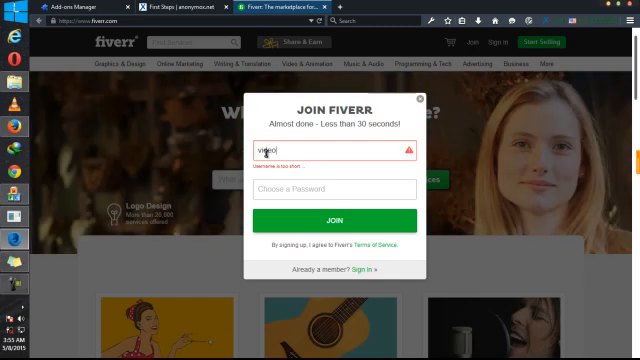
pyautogui.write('guru')
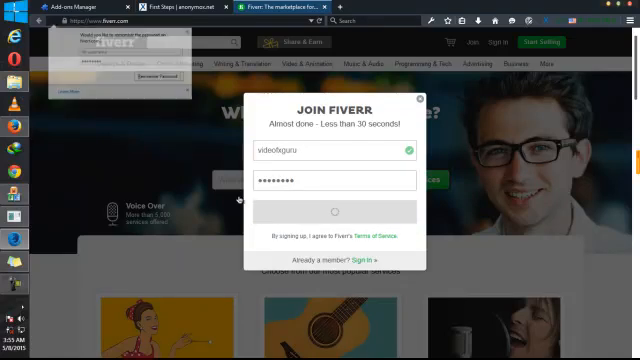
# - Submit the join form and go to the signed-in videofxguru profile page
pyautogui.click(332, 212)
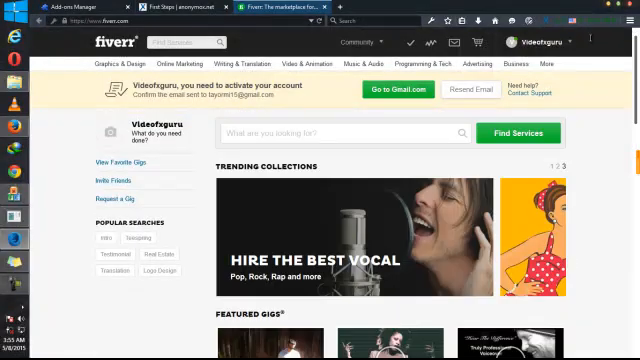
pyautogui.click(542, 42)
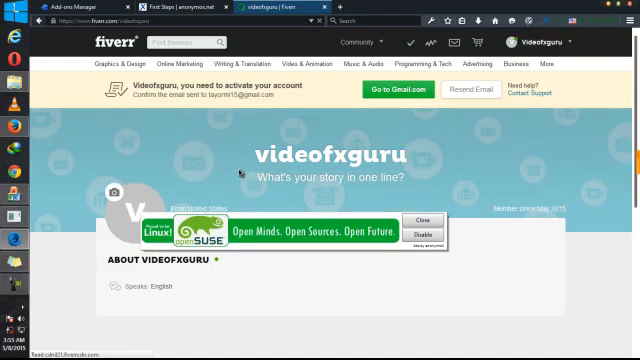
# - Close the SUSE ad banner and reveal the profile's empty About section
pyautogui.click(424, 220)
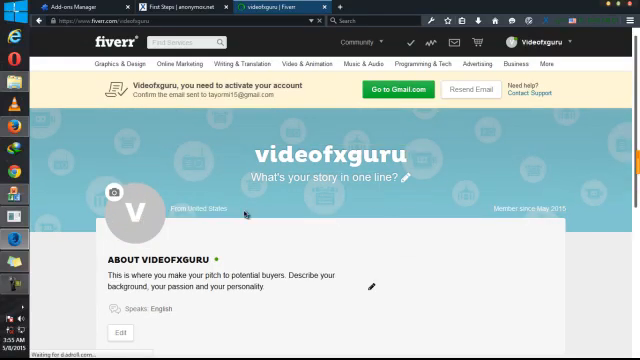
pyautogui.scroll(-3)
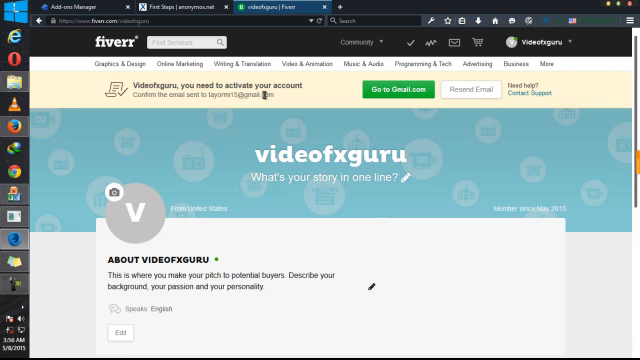
pyautogui.moveTo(330, 100)
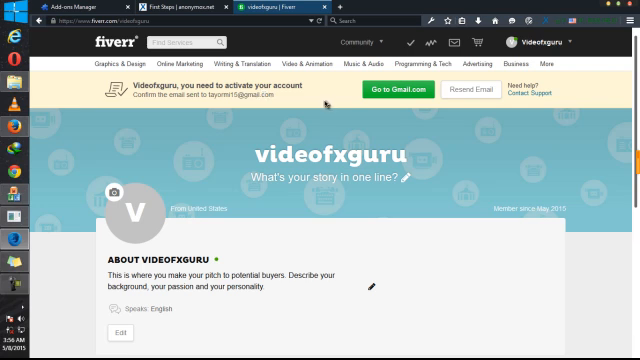
pyautogui.moveTo(456, 152)
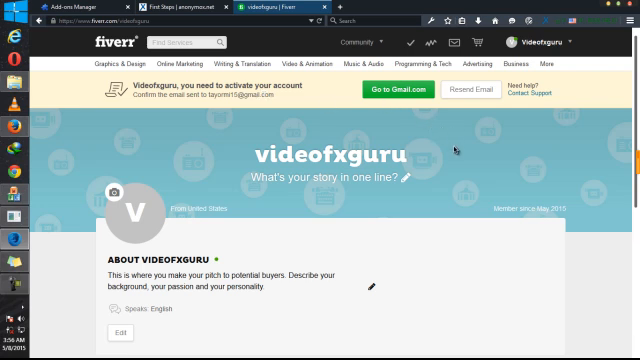